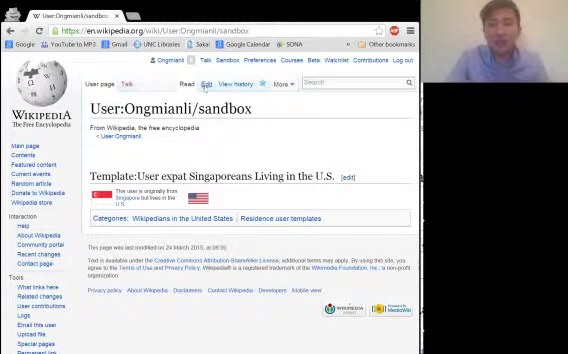
Step: Switch the User:Ongmianli/sandbox page into source editing
{"action": "left_click", "coordinate": [204, 82]}
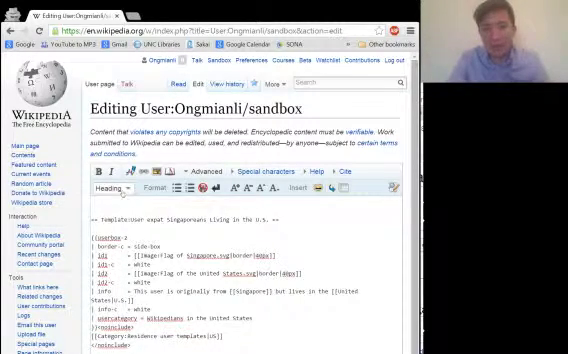
{"action": "left_click", "coordinate": [116, 188]}
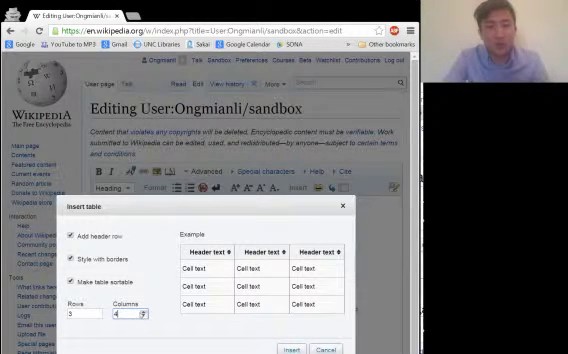
Step: Insert the configured 3 by 3 sortable, bordered wikitable with a header row
{"action": "left_click", "coordinate": [156, 314]}
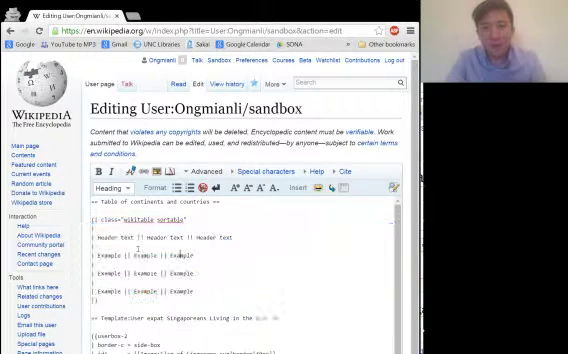
{"action": "double_click", "coordinate": [128, 240]}
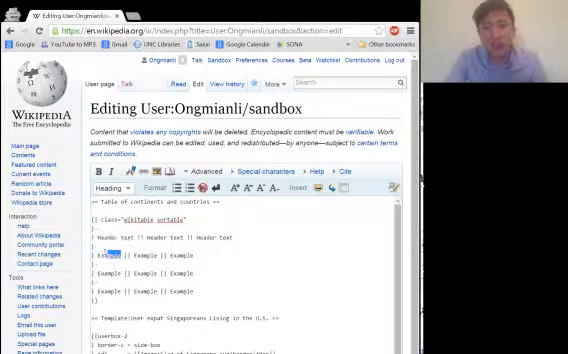
{"action": "double_click", "coordinate": [108, 258]}
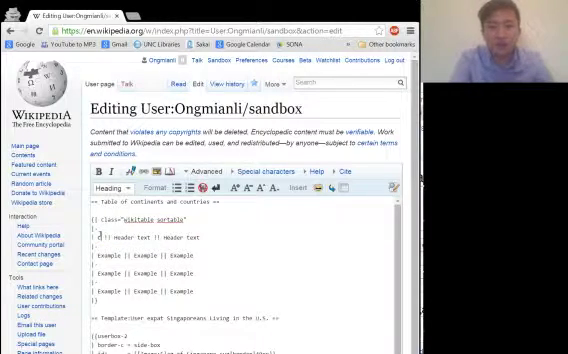
Step: Enter headers Asia, Europe, Americas and country rows such as Uruguay and Vietnam || Germany || Mexico
{"action": "type", "text": "Asia !! Europe"}
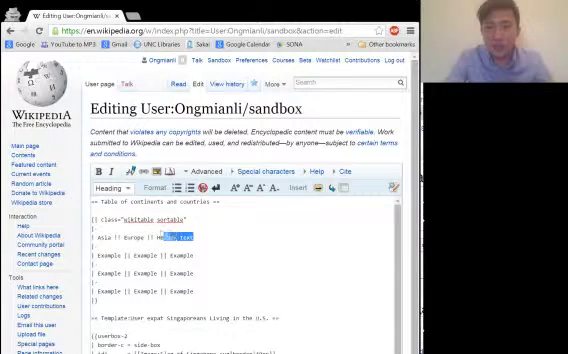
{"action": "type", "text": "Americas"}
{"action": "left_click", "coordinate": [244, 254]}
{"action": "type", "text": "U.S."}
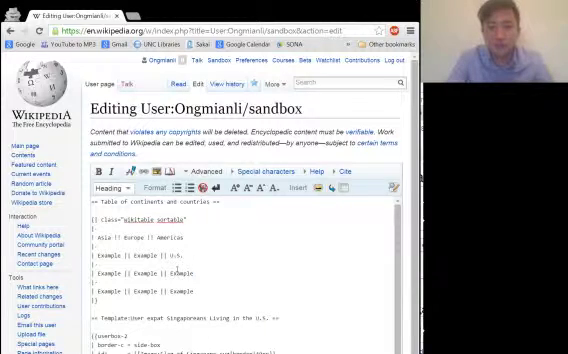
{"action": "type", "text": "Uruguay"}
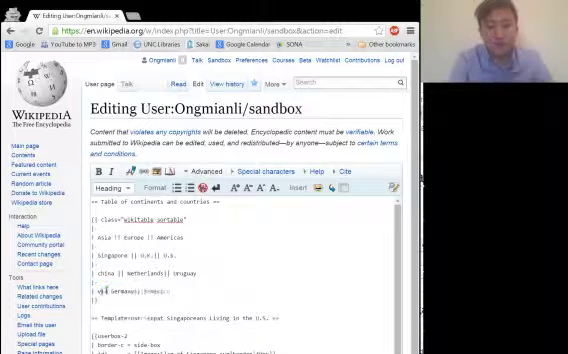
{"action": "type", "text": "Vietnam || Germany|| Mexico"}
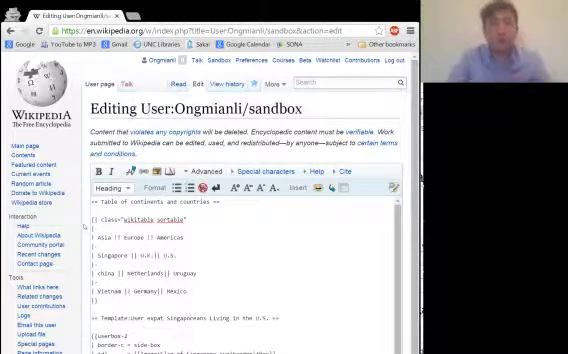
Step: Scroll through the preview to view the rendered continents table above the userbox
{"action": "scroll", "scroll_direction": "down", "scroll_amount": 3}
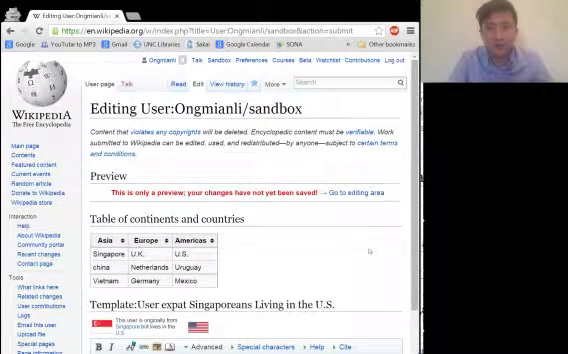
{"action": "scroll", "scroll_direction": "down", "scroll_amount": 3}
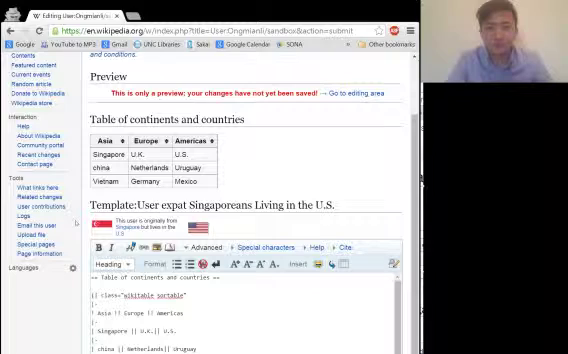
Step: Begin the edit summary with 'inserted la' in the Edit summary field
{"action": "scroll", "scroll_direction": "down", "scroll_amount": 3}
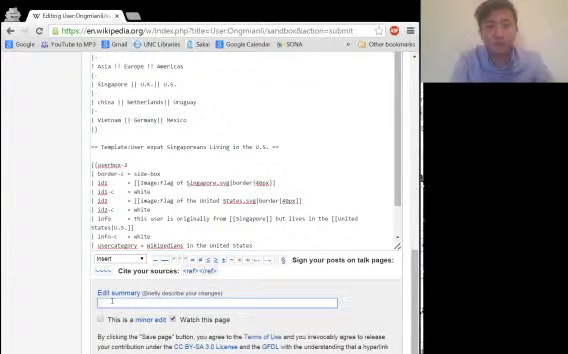
{"action": "type", "text": "inserted la"}
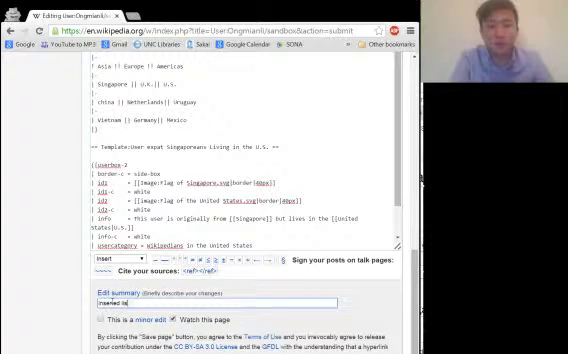